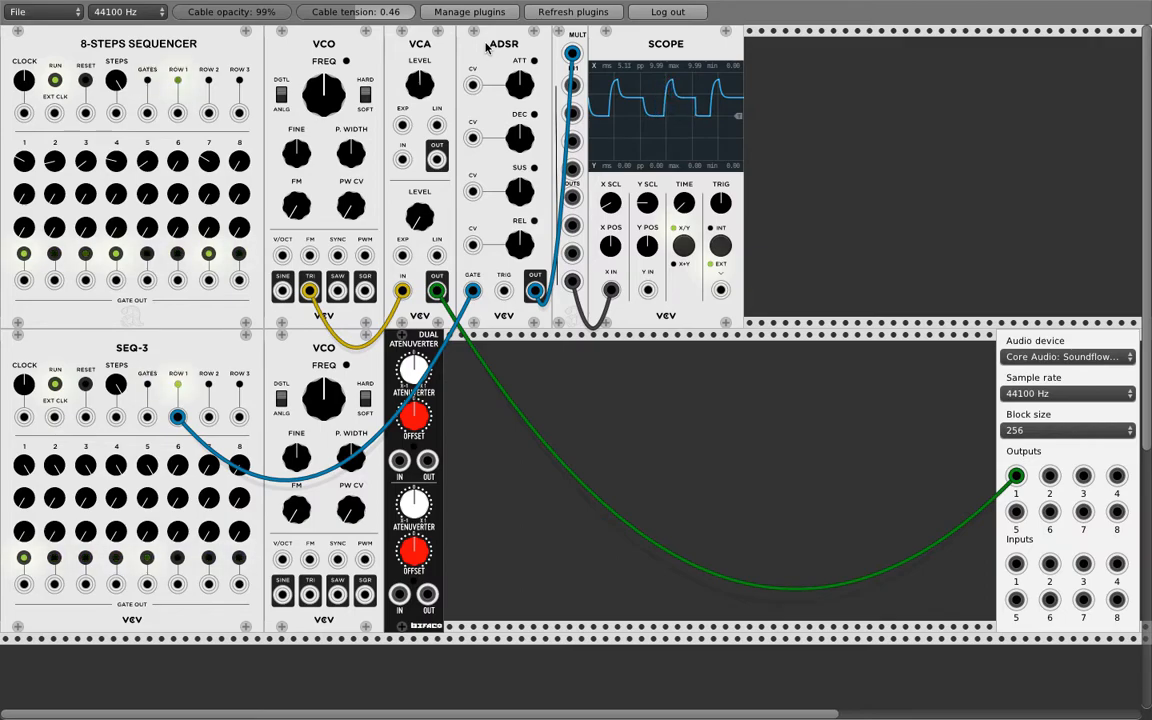
mouse_move(495, 103)
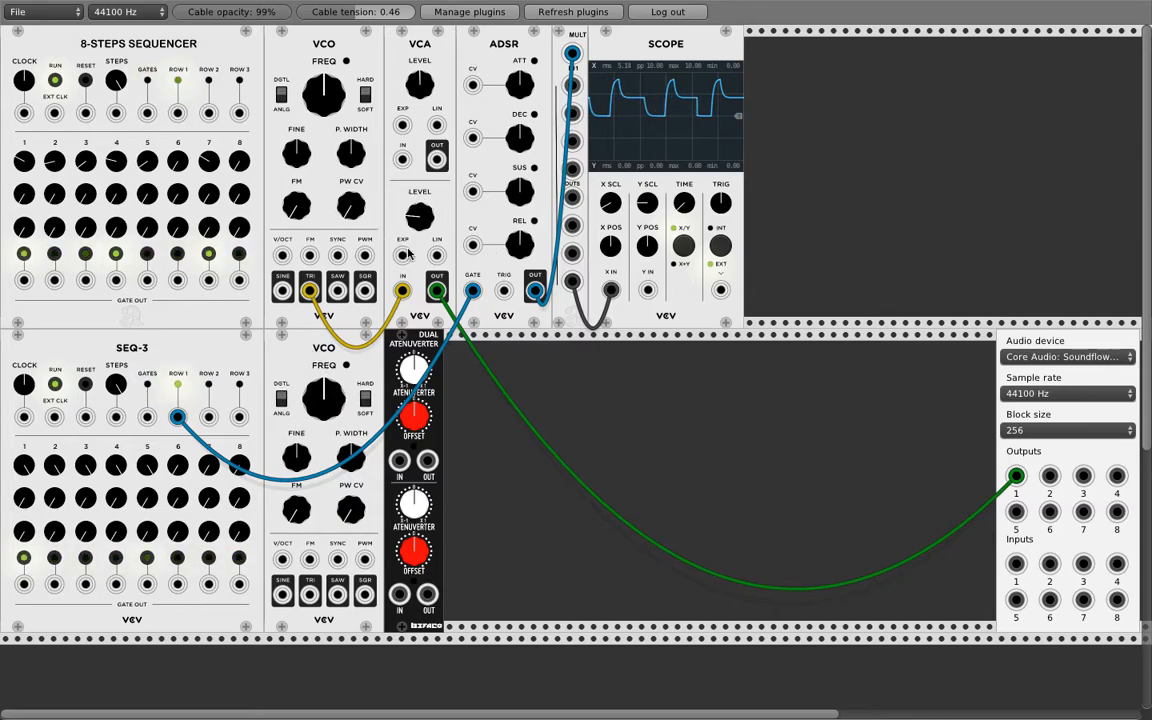
mouse_move(289, 53)
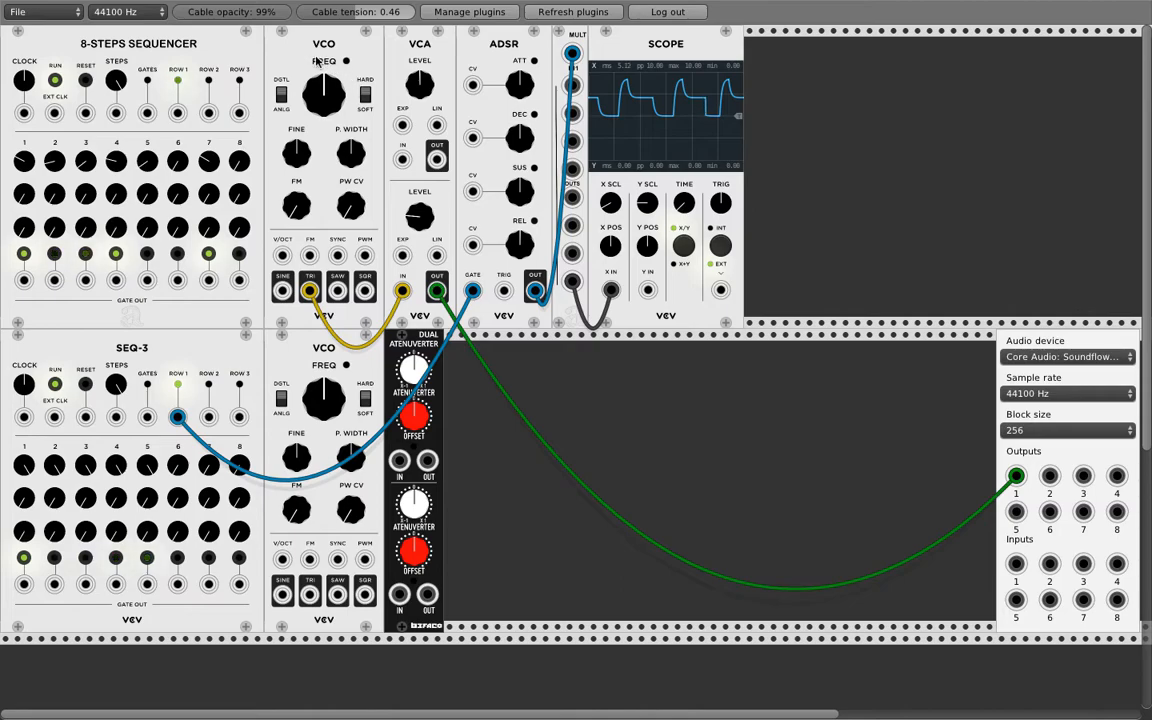
mouse_move(308, 65)
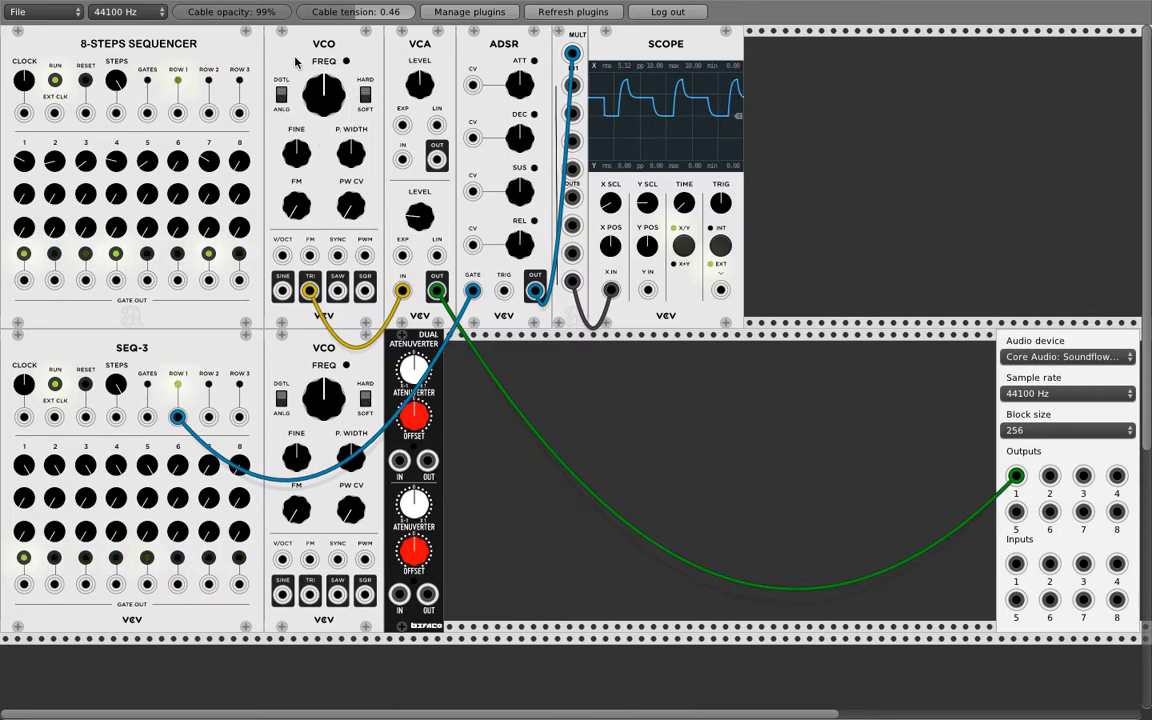
mouse_move(345, 63)
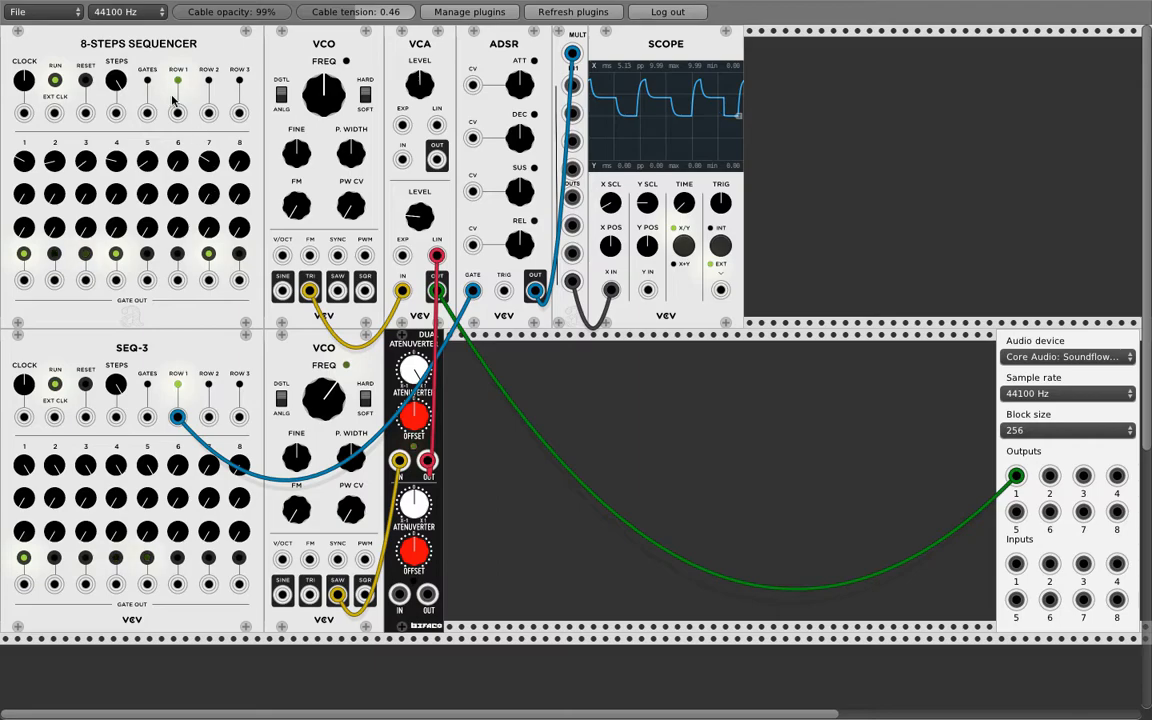
- Patch a cable into the Dual Atenuverter input while rerouting the modulation source
left_click_drag(178, 113, 283, 257)
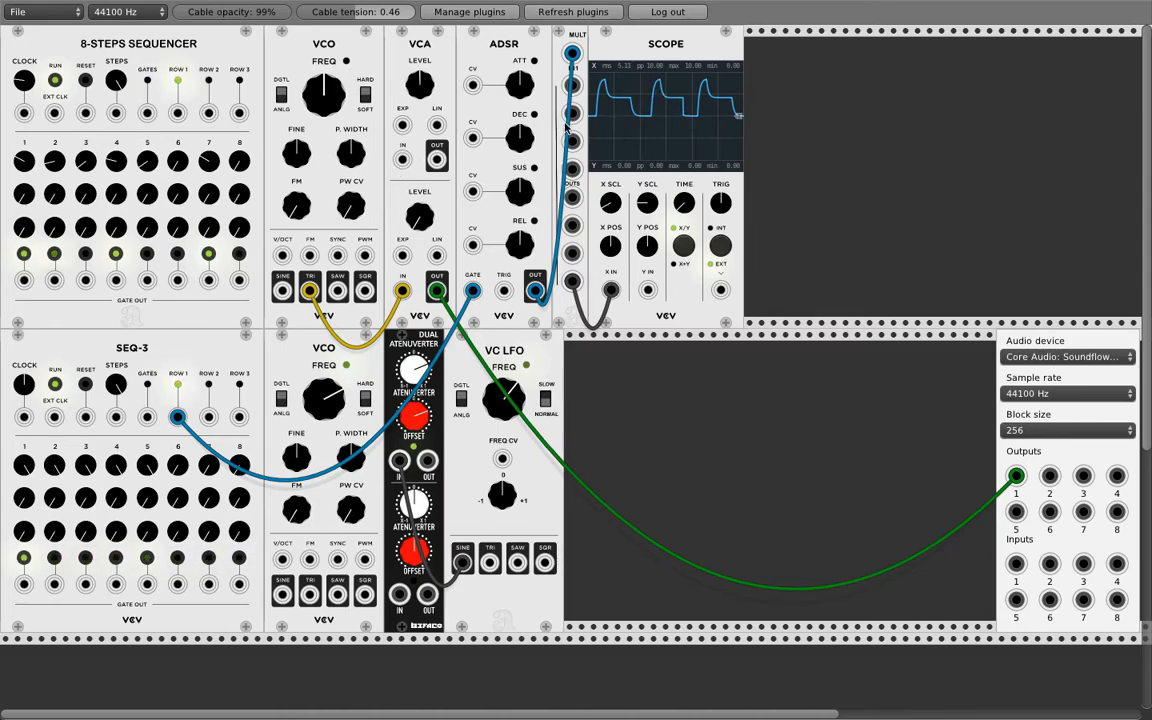
mouse_move(504, 172)
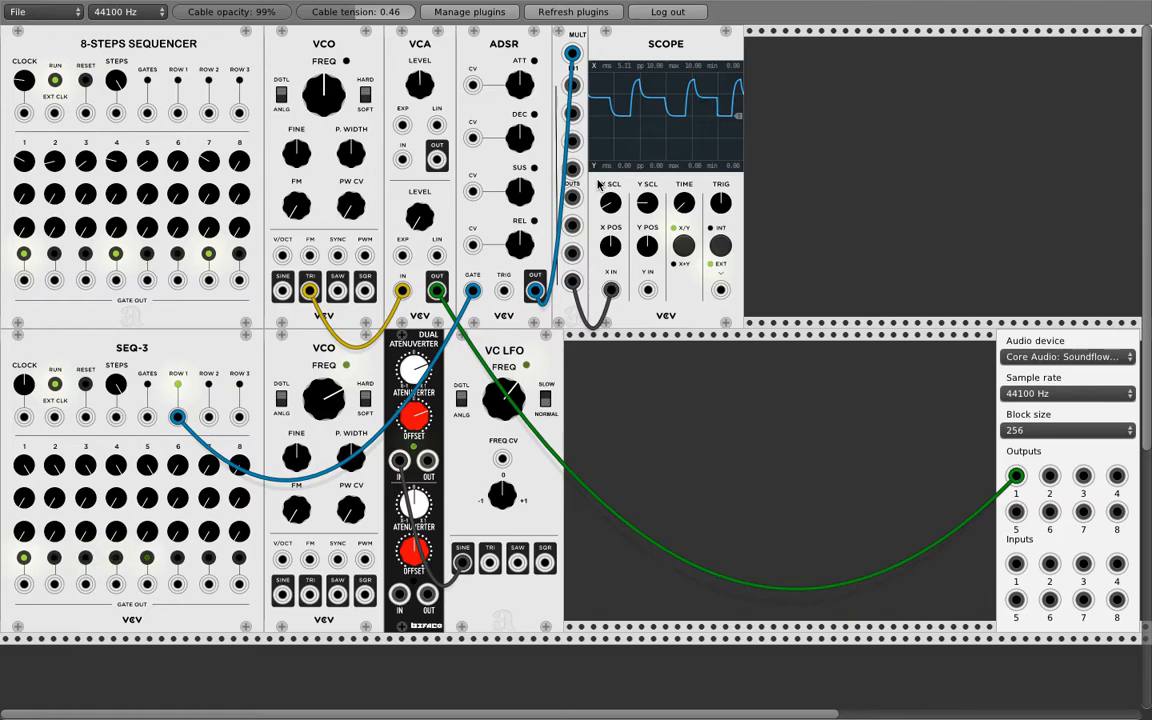
mouse_move(603, 127)
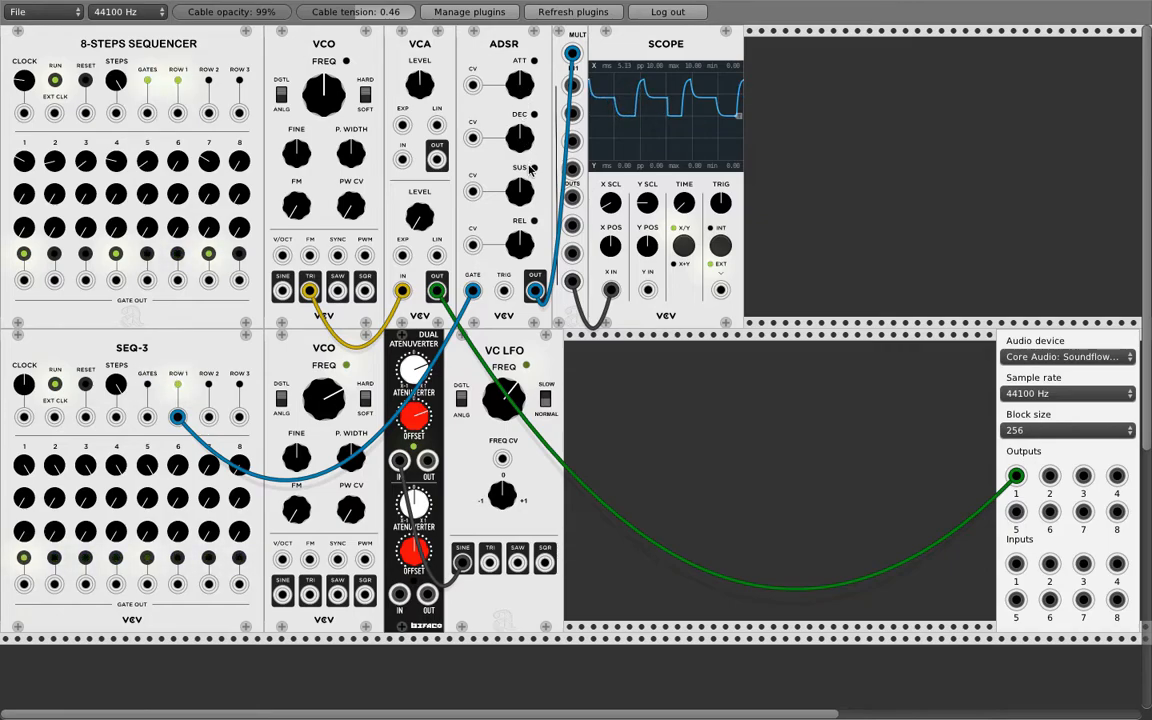
mouse_move(507, 191)
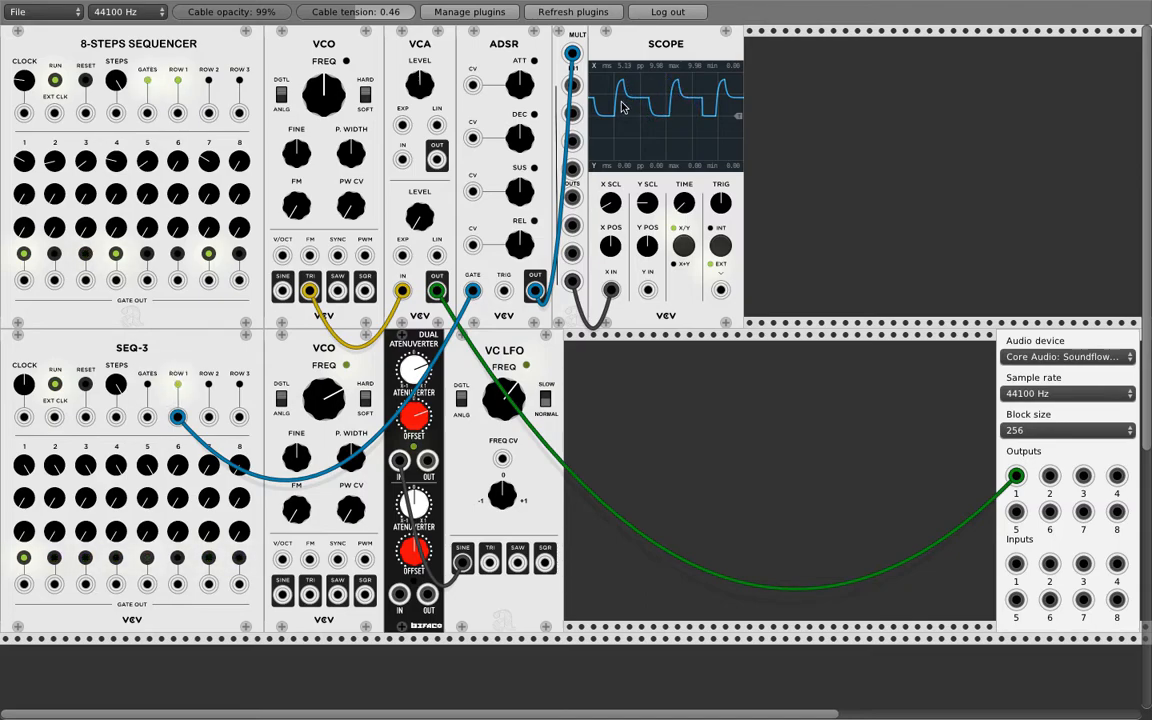
mouse_move(642, 102)
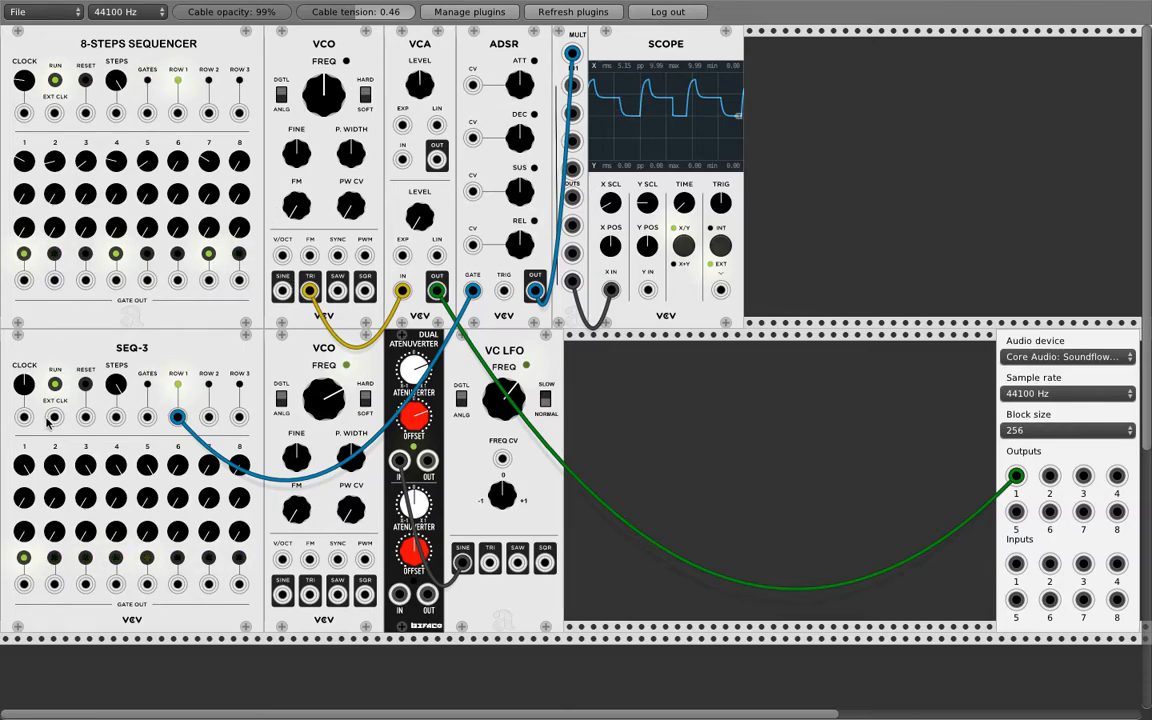
mouse_move(101, 393)
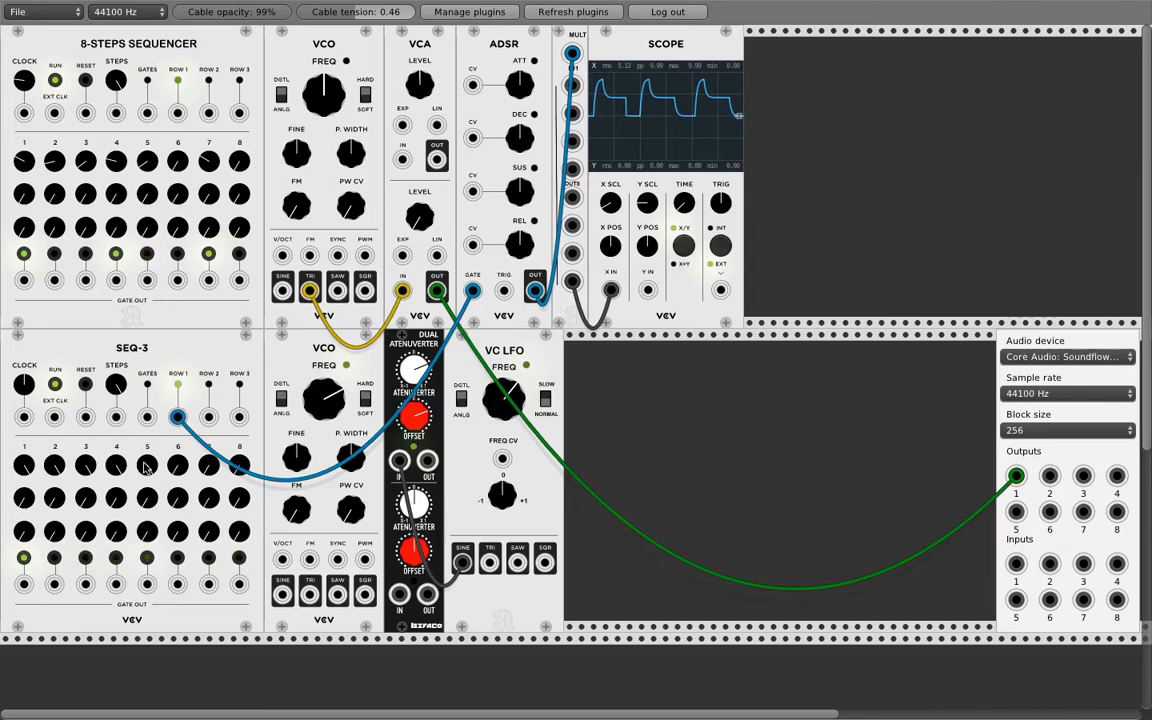
mouse_move(465, 352)
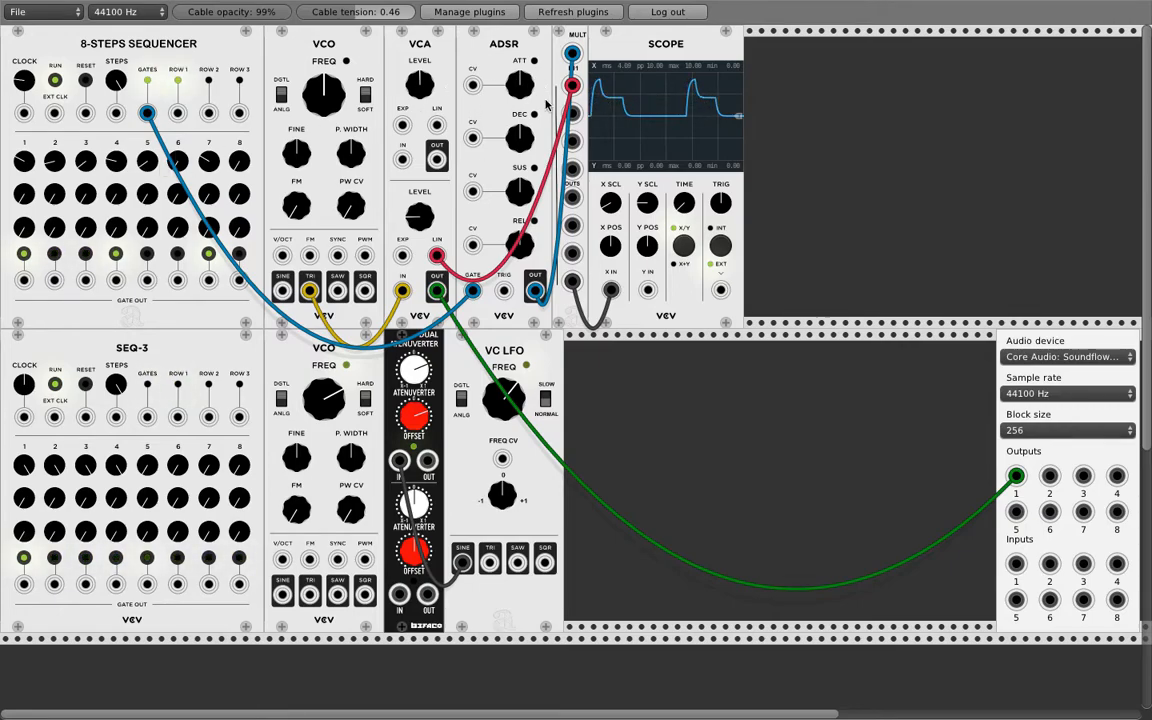
mouse_move(622, 105)
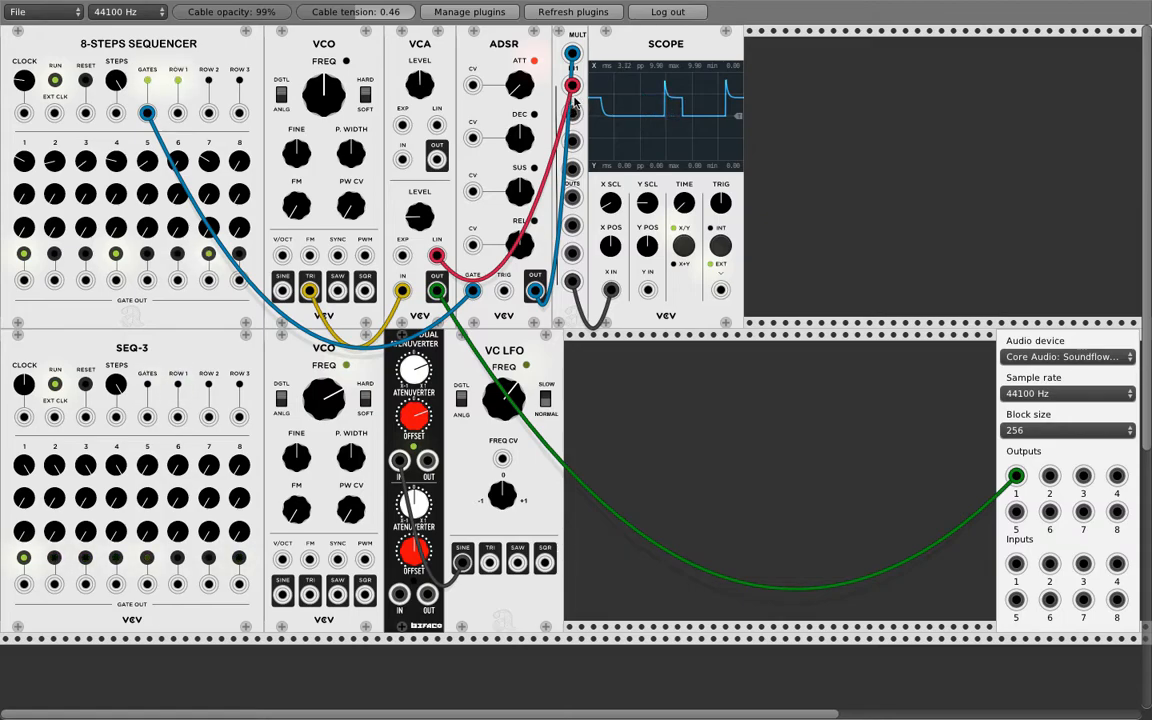
mouse_move(688, 80)
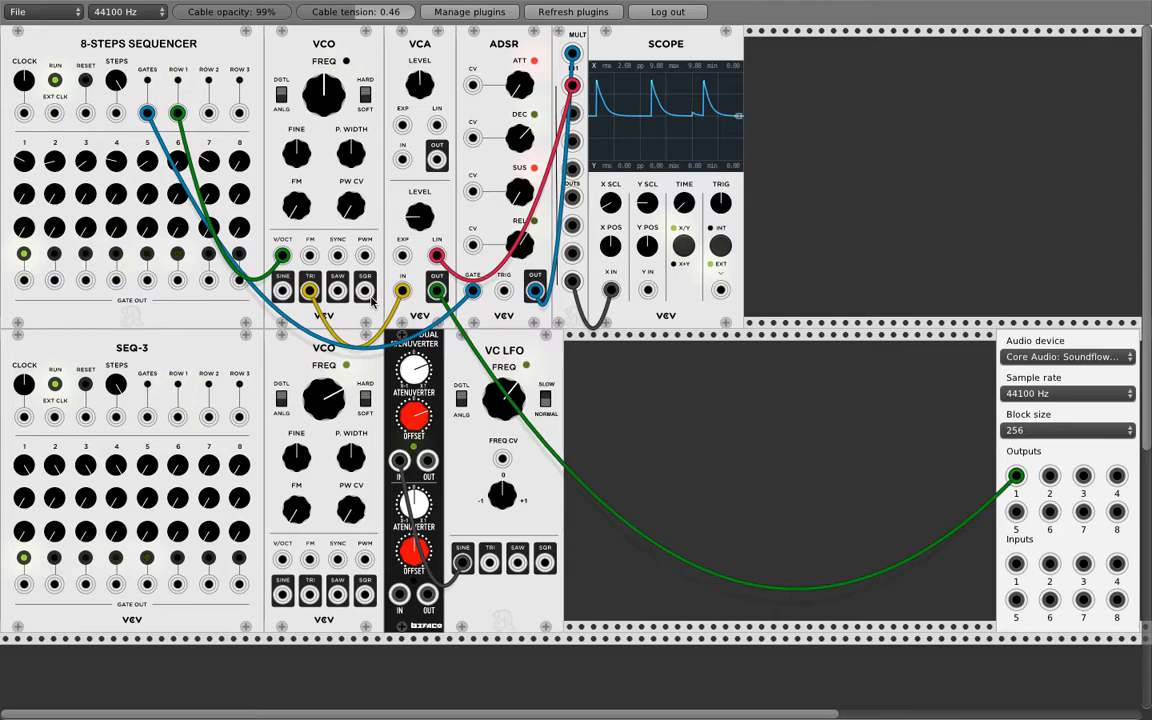
mouse_move(115, 253)
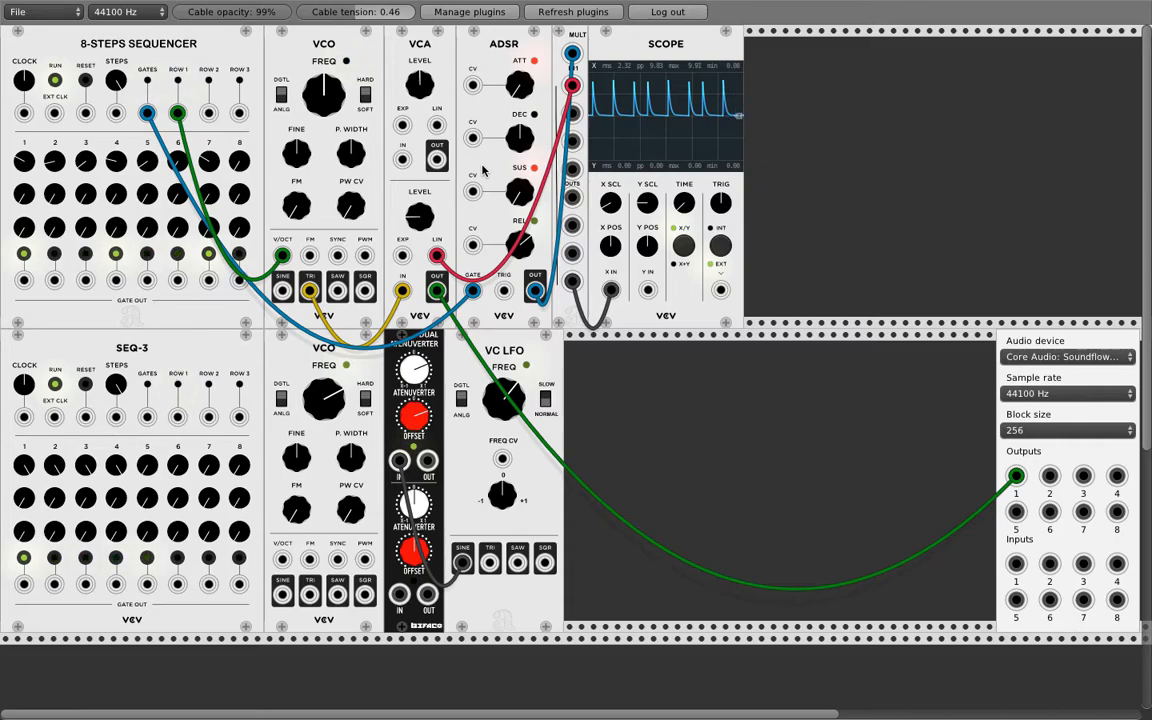
mouse_move(470, 143)
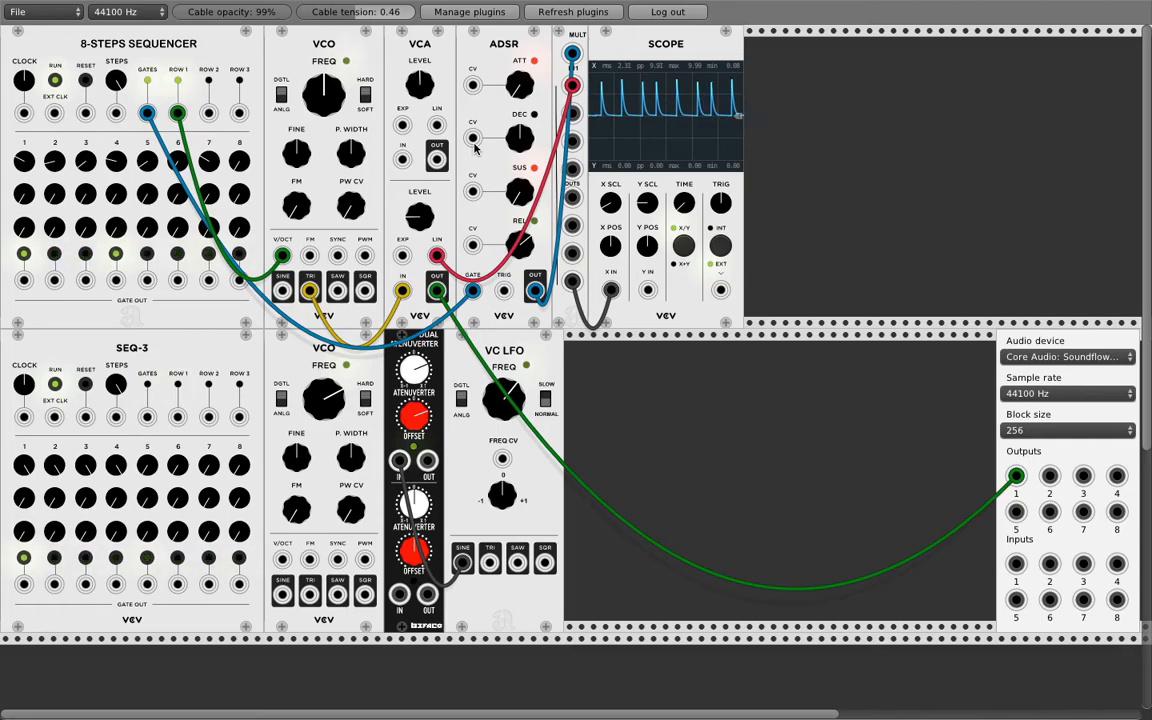
mouse_move(196, 424)
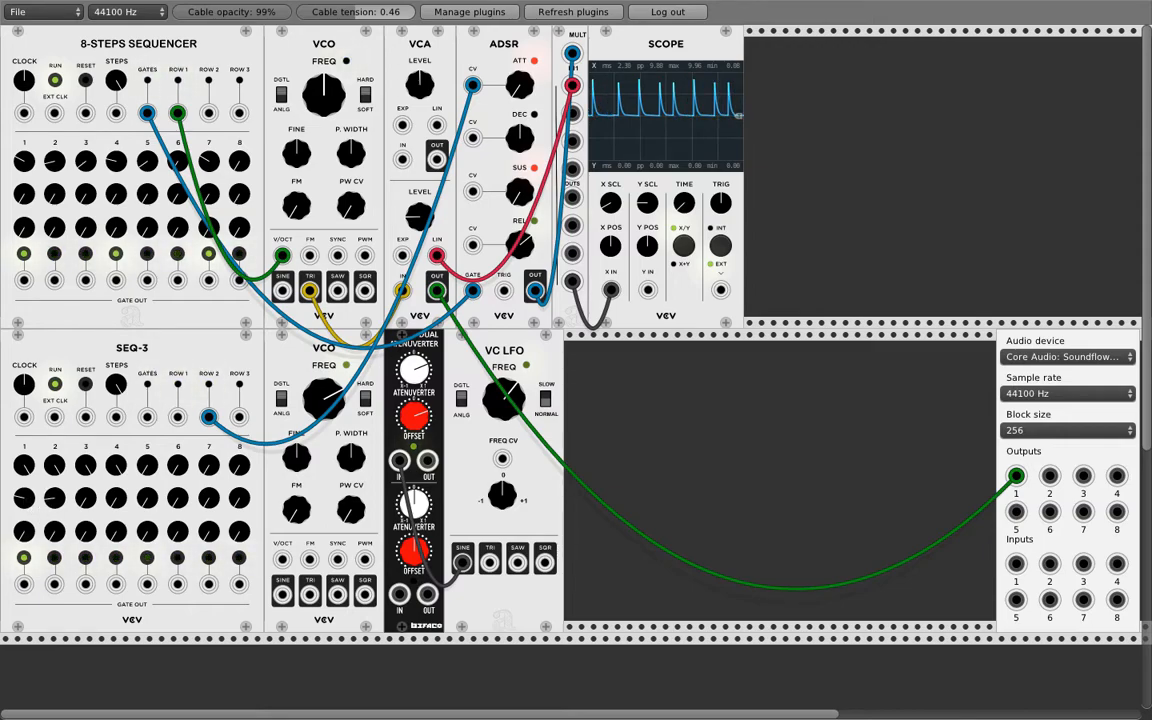
mouse_move(498, 90)
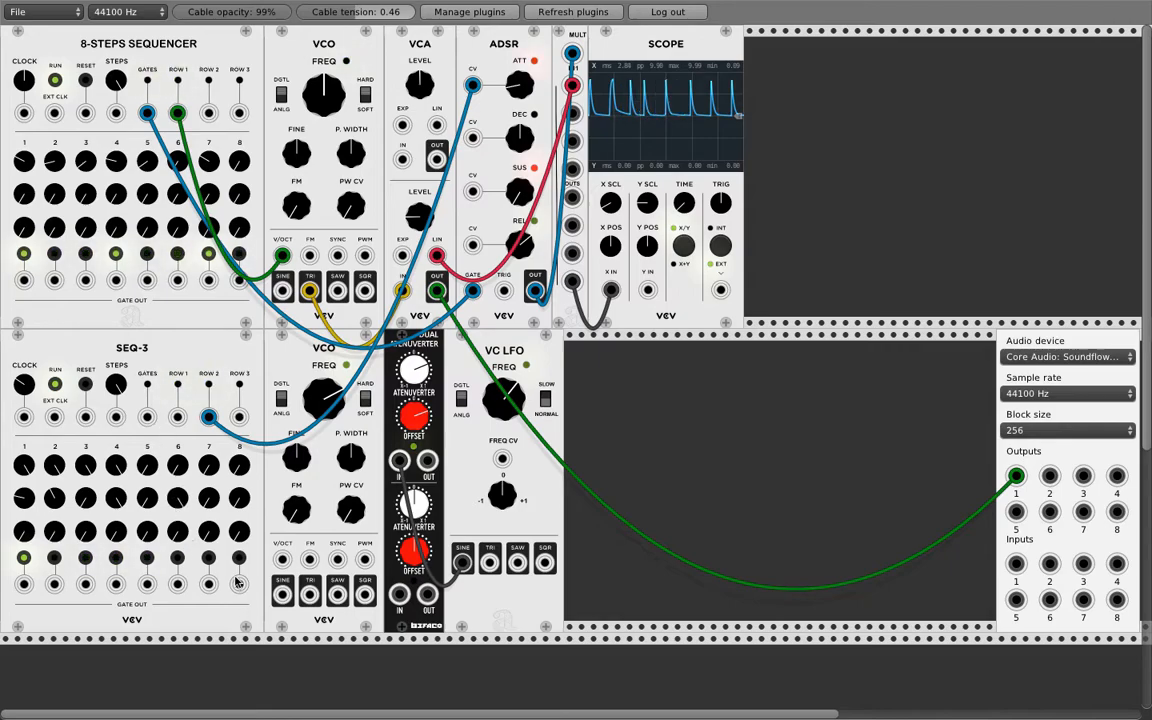
mouse_move(202, 522)
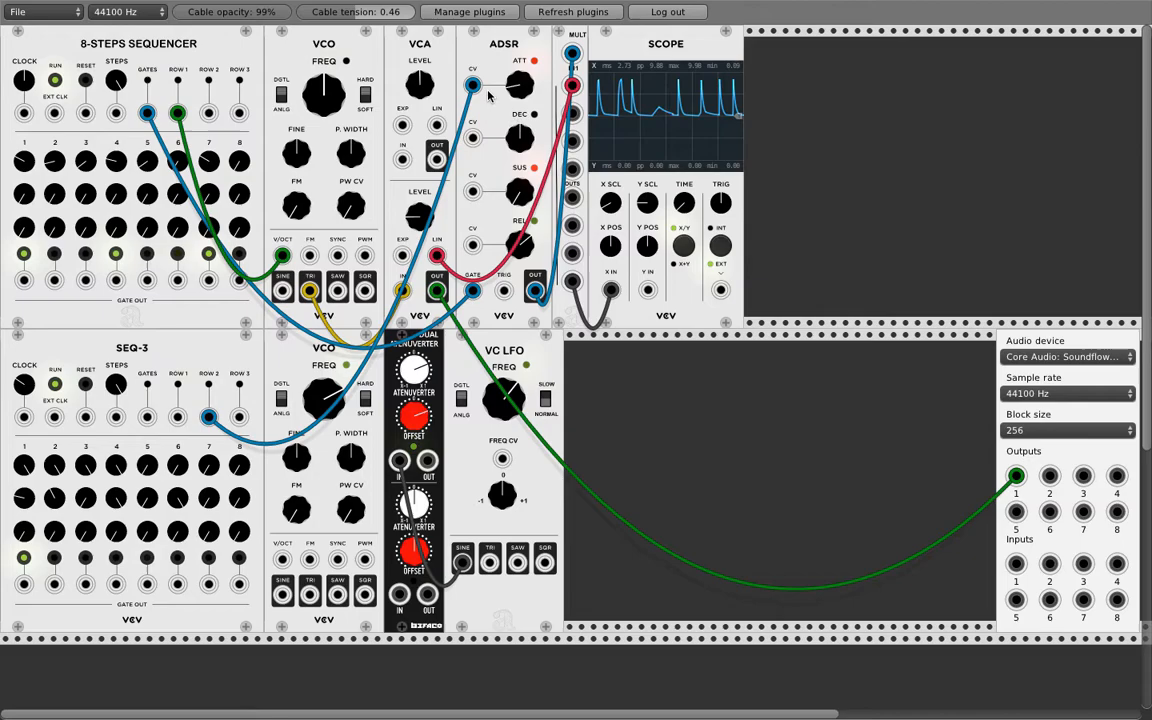
mouse_move(487, 96)
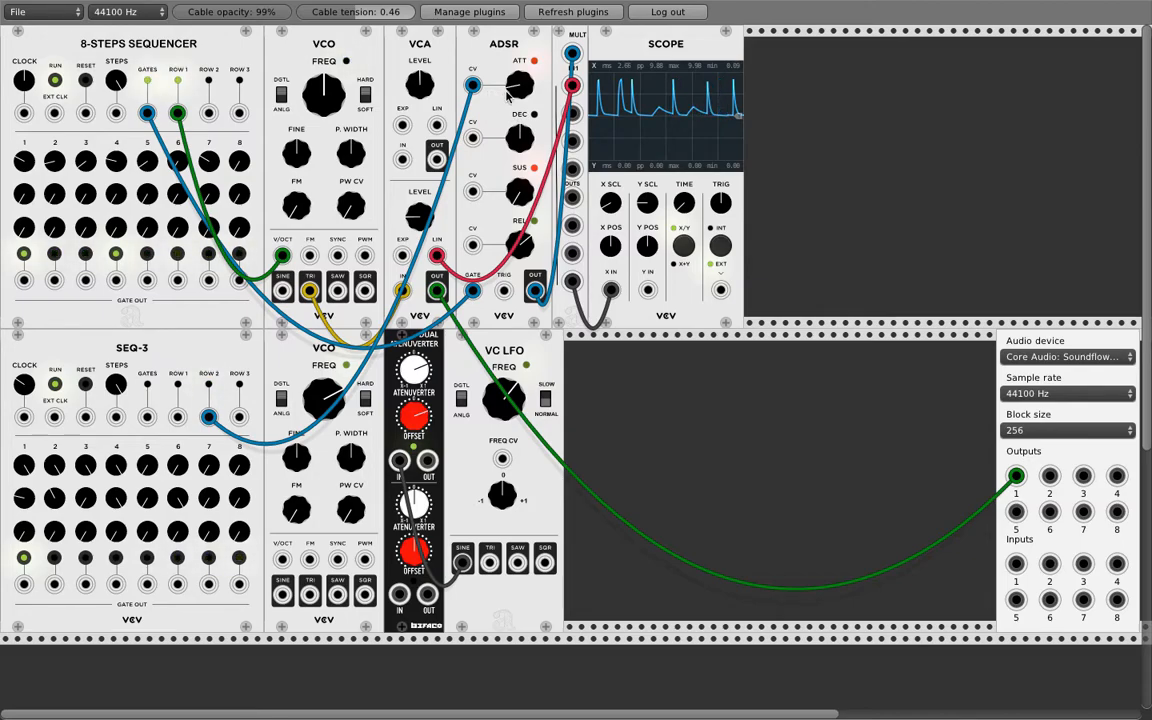